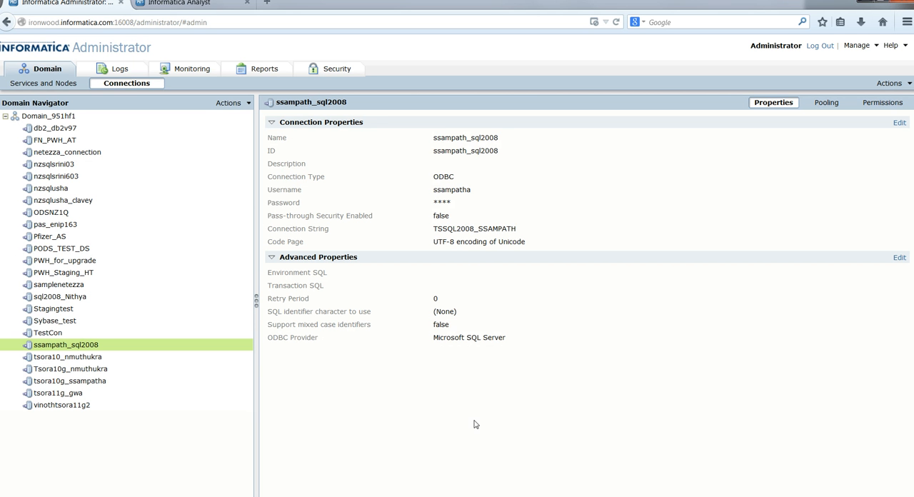
pyautogui.moveTo(459, 405)
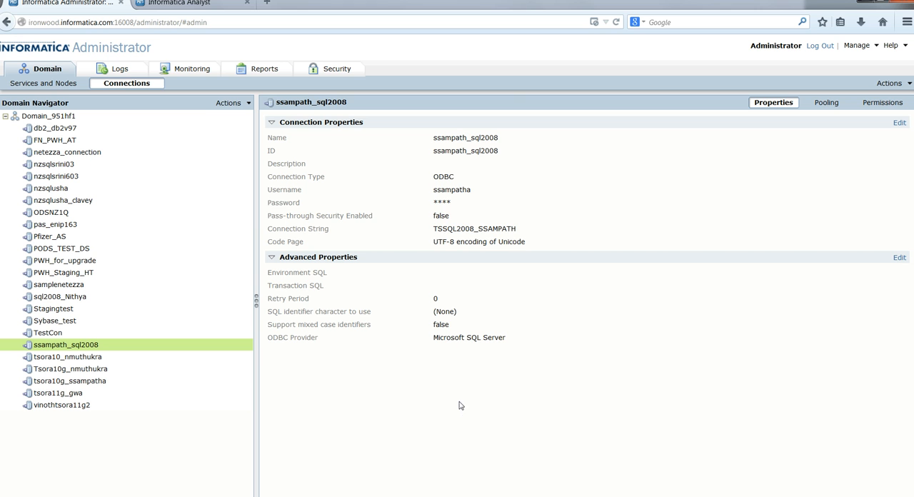
pyautogui.moveTo(169, 139)
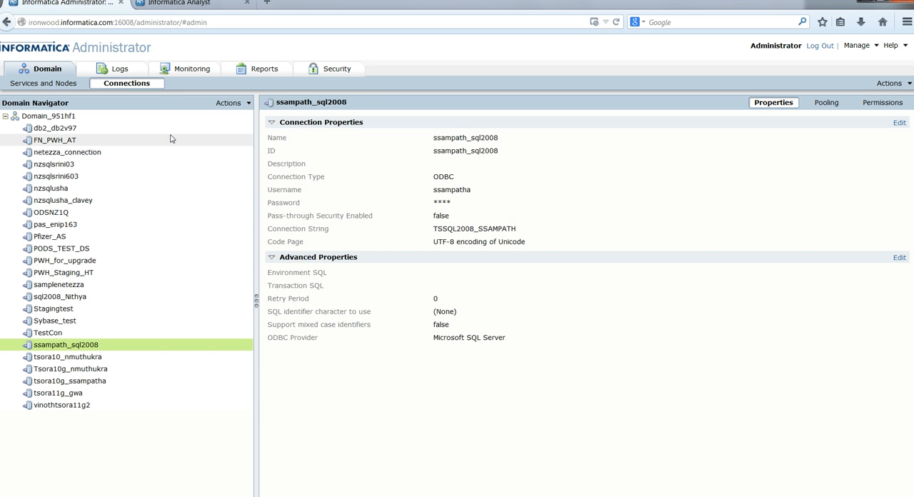
pyautogui.moveTo(79, 350)
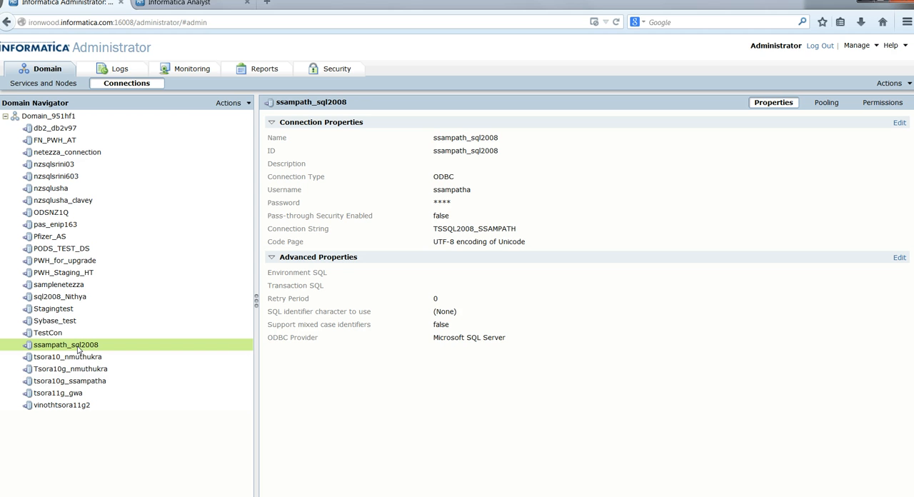
pyautogui.moveTo(407, 328)
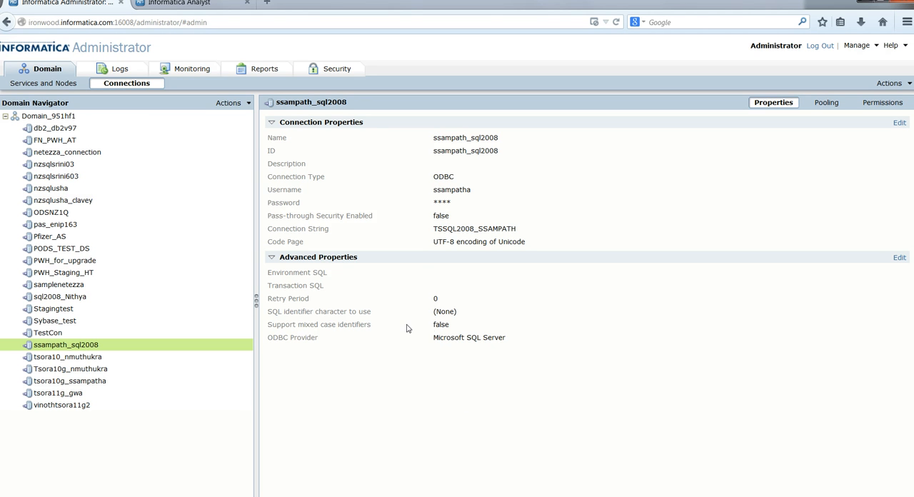
pyautogui.moveTo(354, 319)
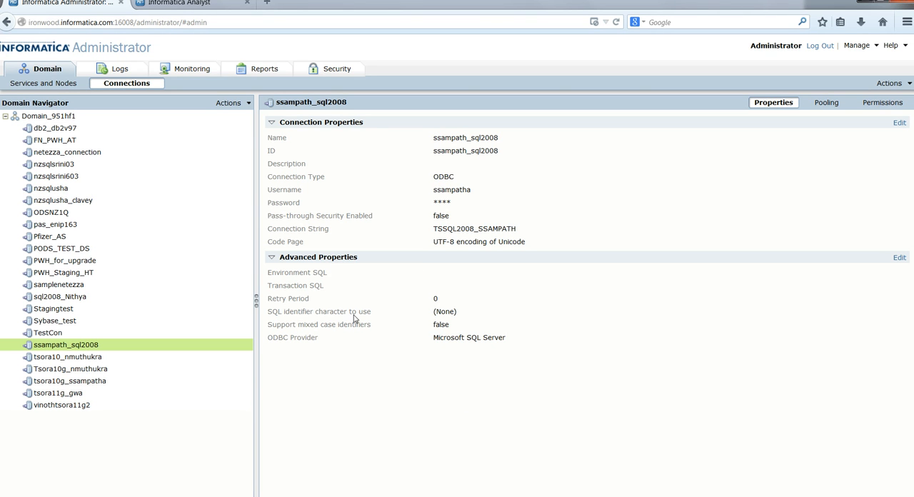
pyautogui.moveTo(370, 342)
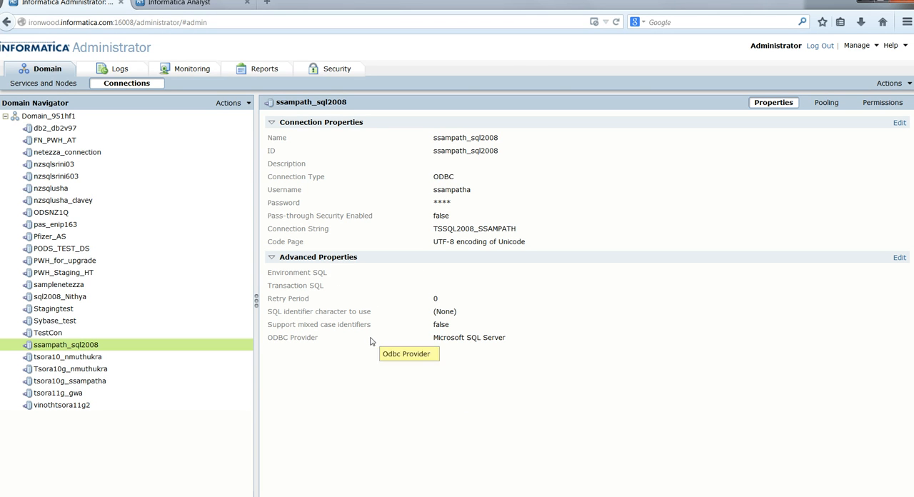
pyautogui.moveTo(376, 343)
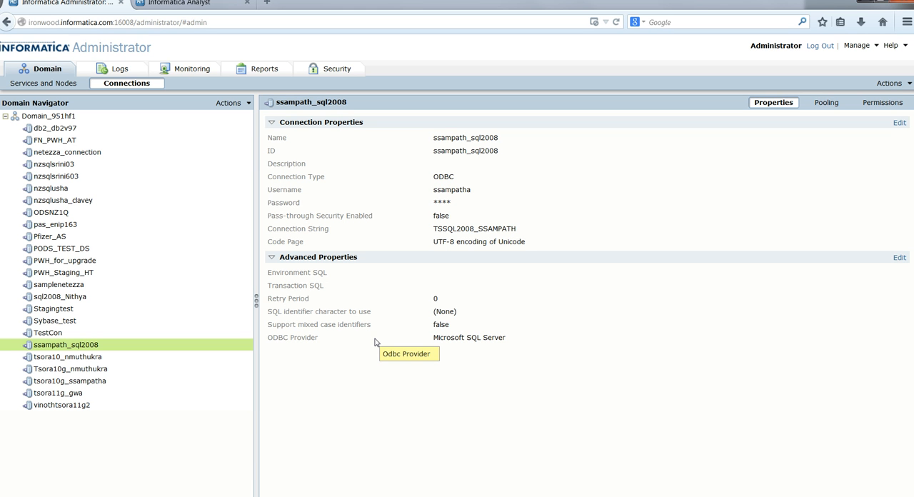
pyautogui.moveTo(252, 13)
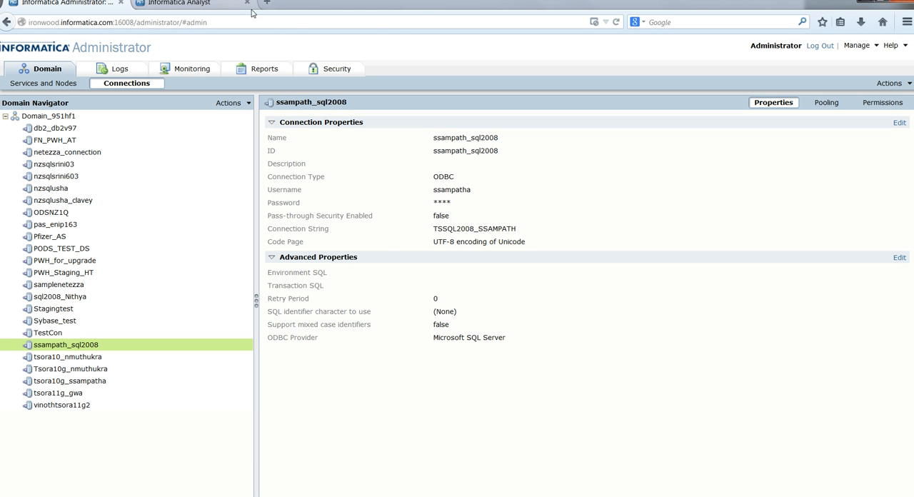
# - Switch to Informatica Analyst and bring up the context menu for the Group table in Girish
pyautogui.click(187, 3)
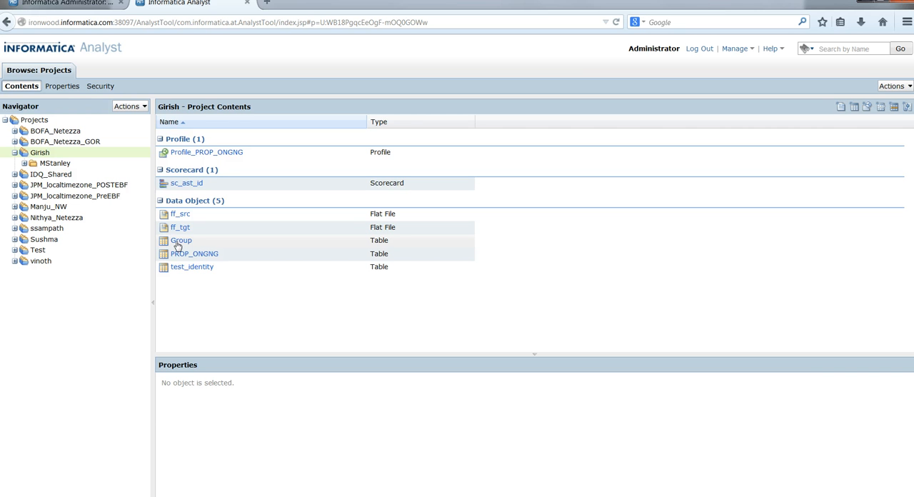
pyautogui.rightClick(180, 240)
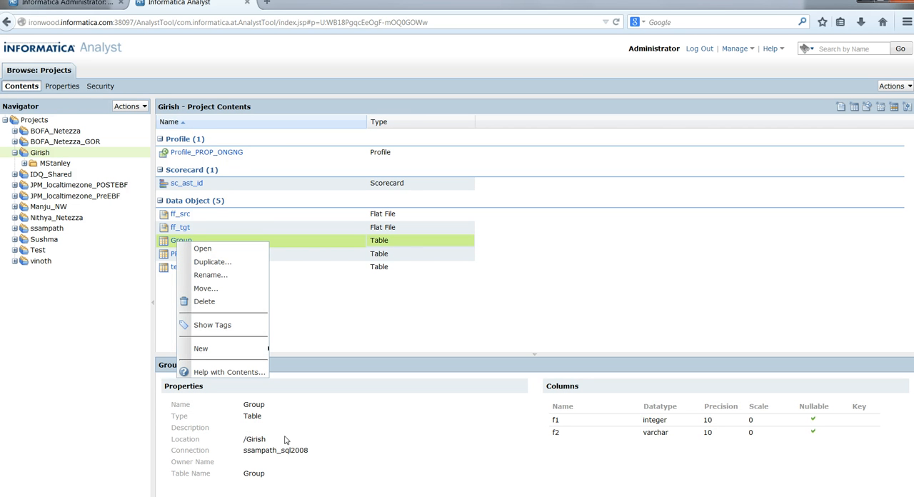
pyautogui.moveTo(286, 467)
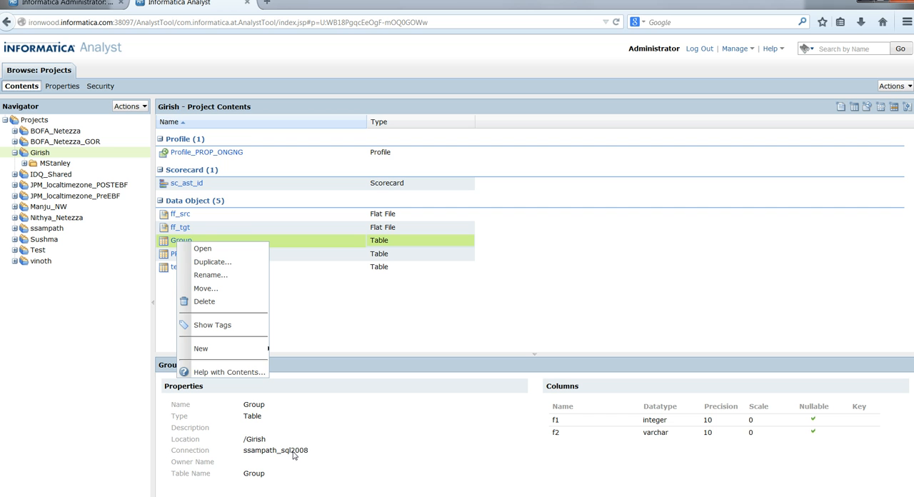
pyautogui.moveTo(203, 249)
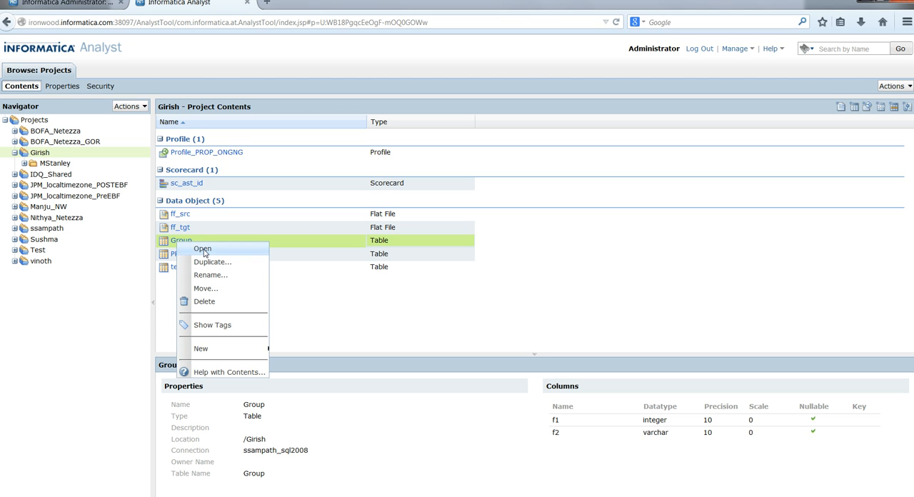
# - Open the Group table, then dismiss the 'incorrect syntax near Group' preview error
pyautogui.click(203, 248)
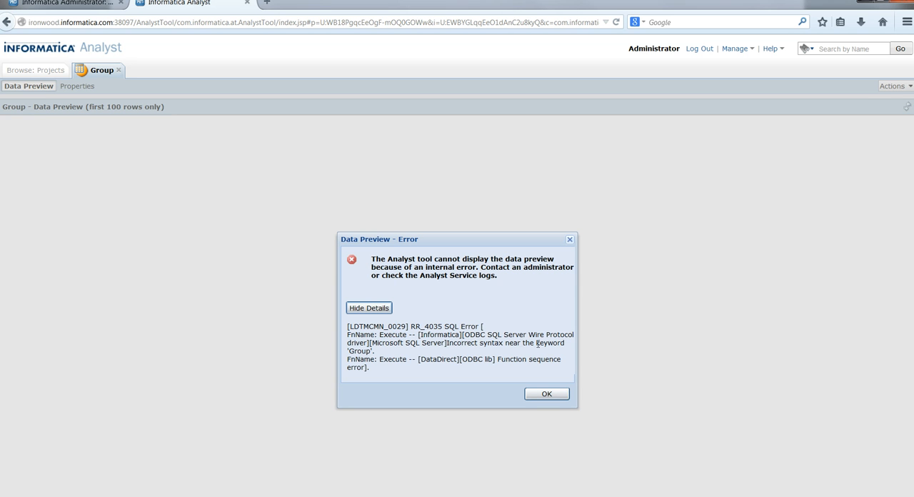
pyautogui.moveTo(461, 389)
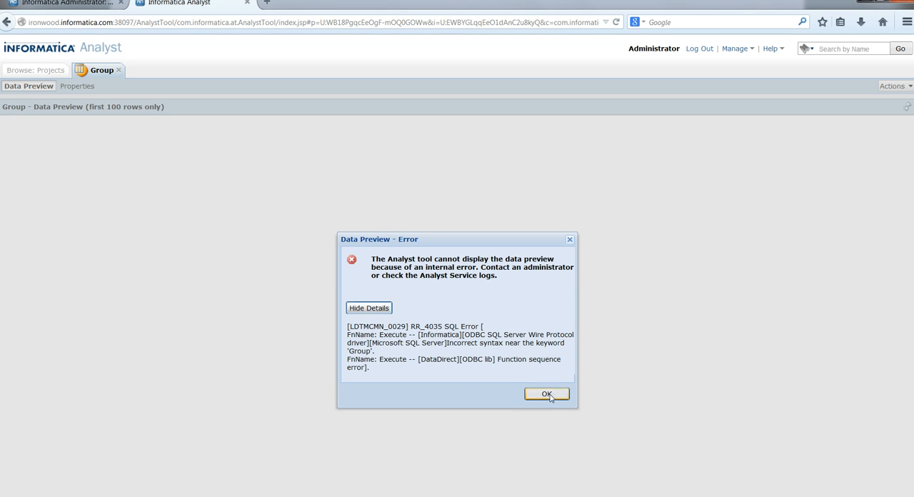
pyautogui.click(546, 394)
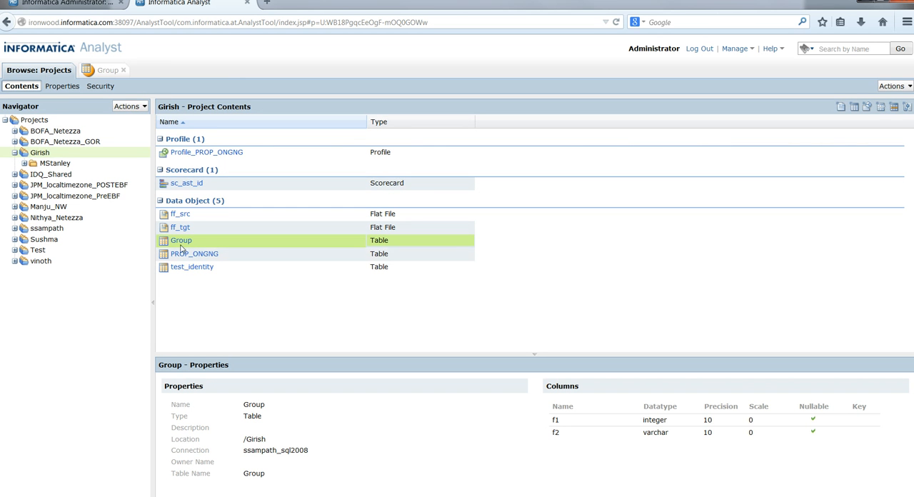
pyautogui.moveTo(178, 245)
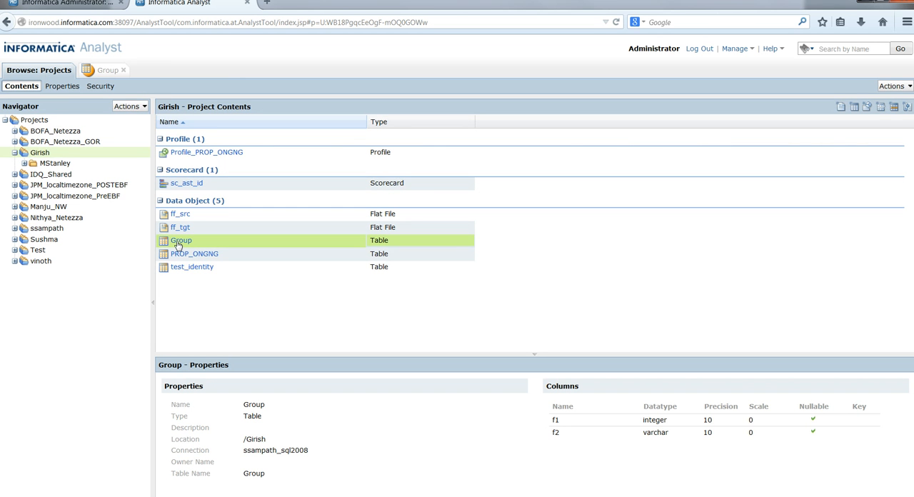
# - Start a new column profile on Group and advance to step 2 with Group as source
pyautogui.rightClick(180, 241)
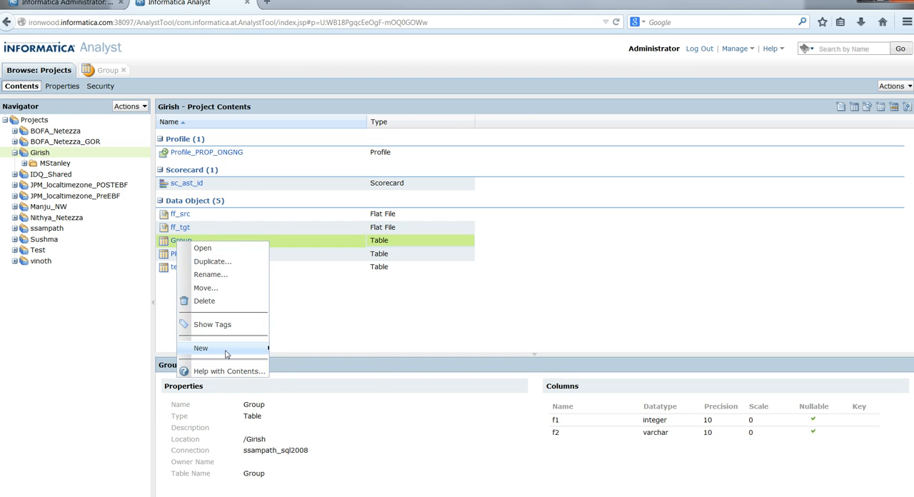
pyautogui.moveTo(200, 348)
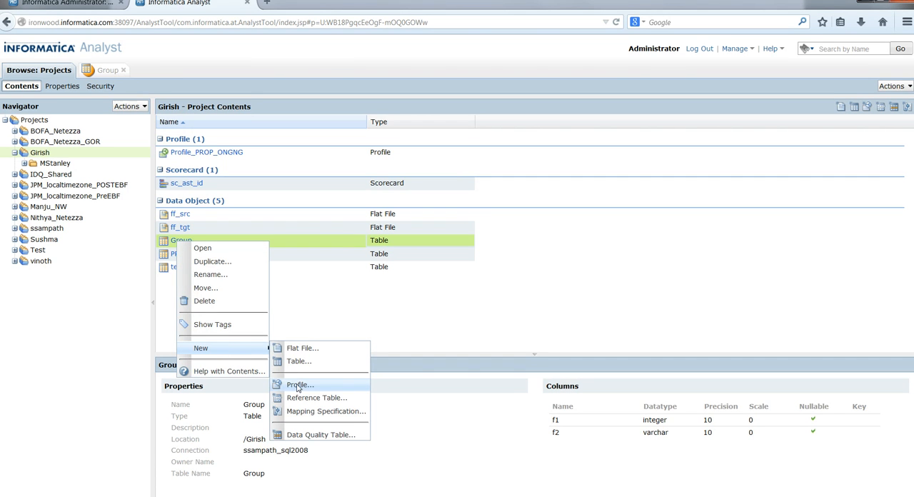
pyautogui.click(299, 384)
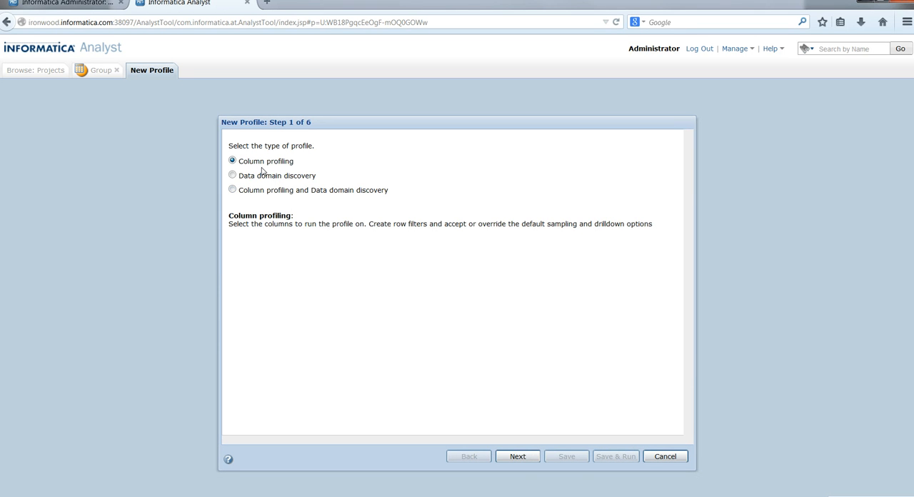
pyautogui.click(516, 455)
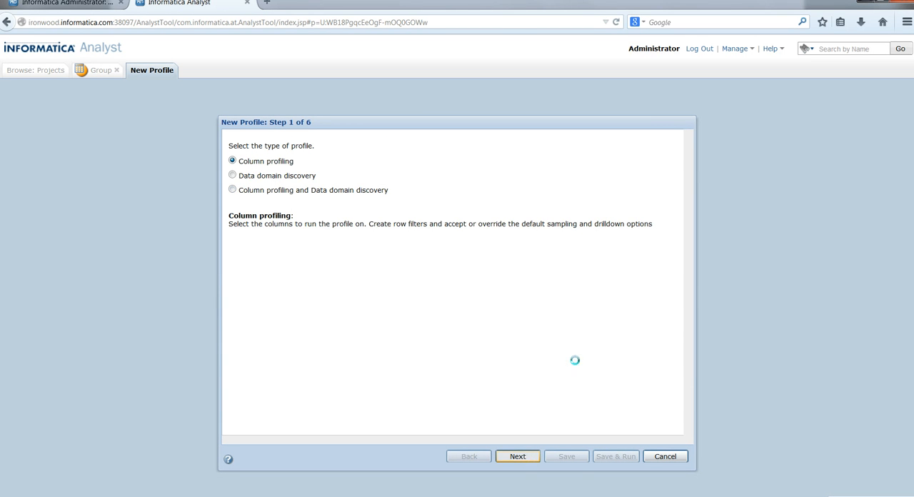
pyautogui.click(517, 455)
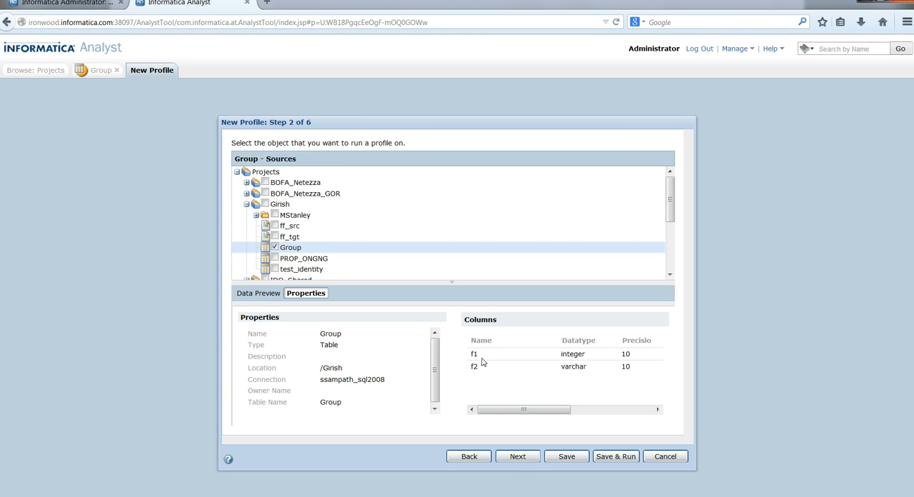
pyautogui.moveTo(606, 469)
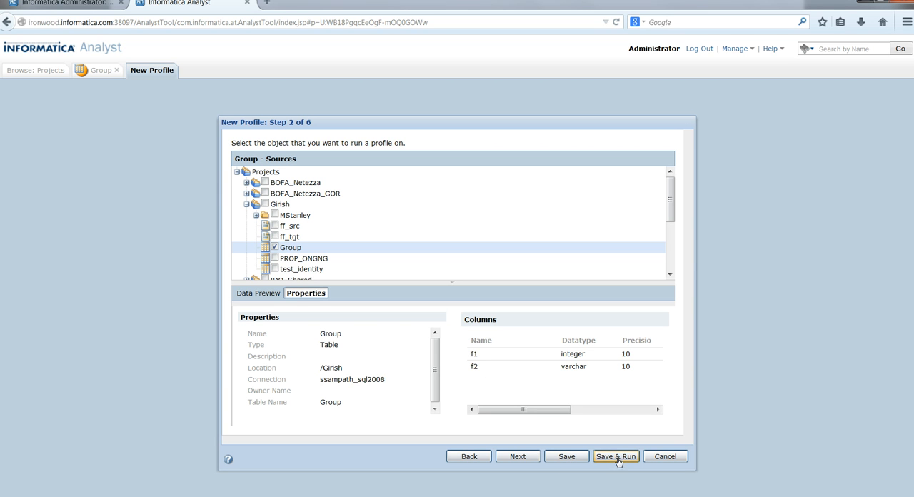
# - Save and run Profile_Group, inspect the internal profiling error details, and close the error
pyautogui.click(615, 456)
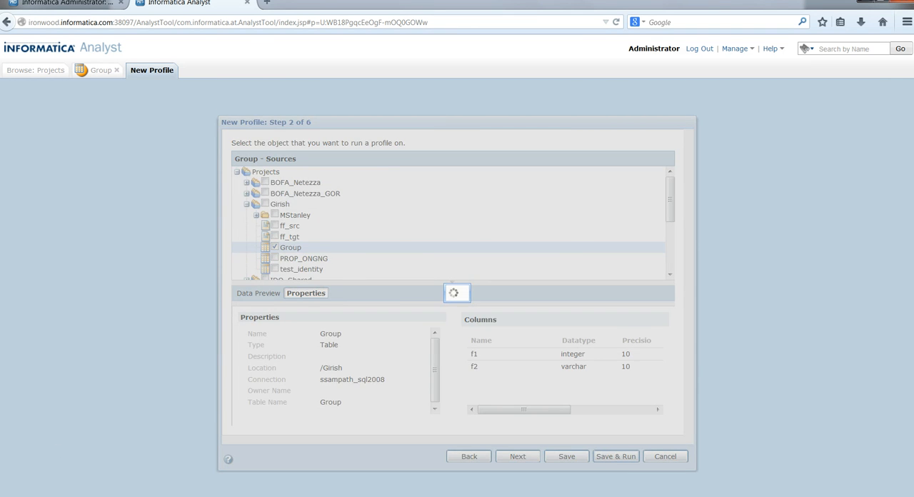
pyautogui.click(614, 456)
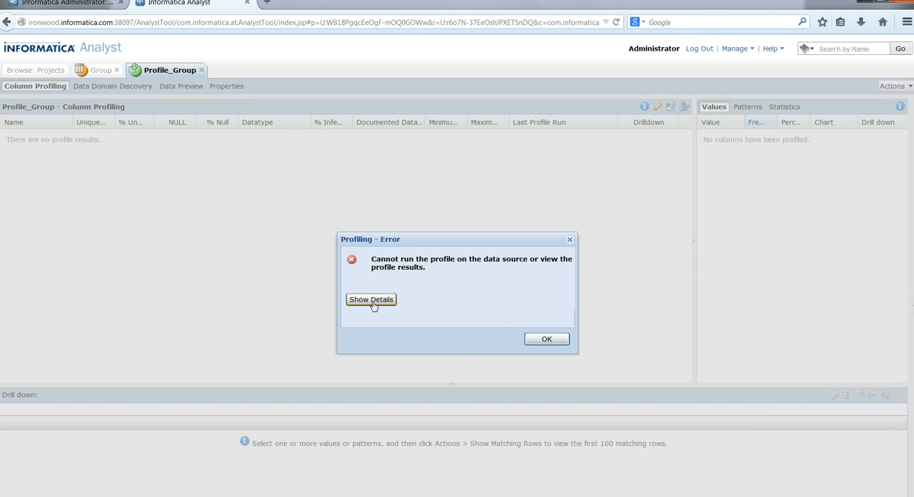
pyautogui.click(371, 299)
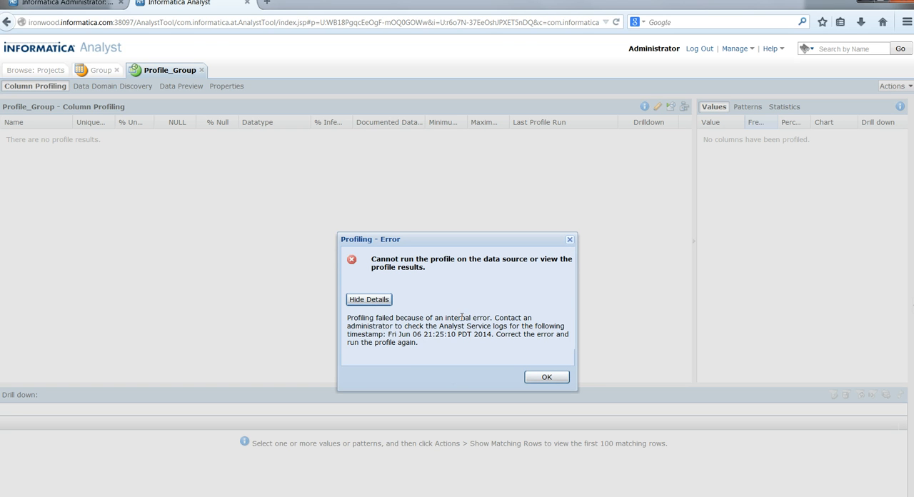
pyautogui.moveTo(345, 316); pyautogui.dragTo(490, 317)
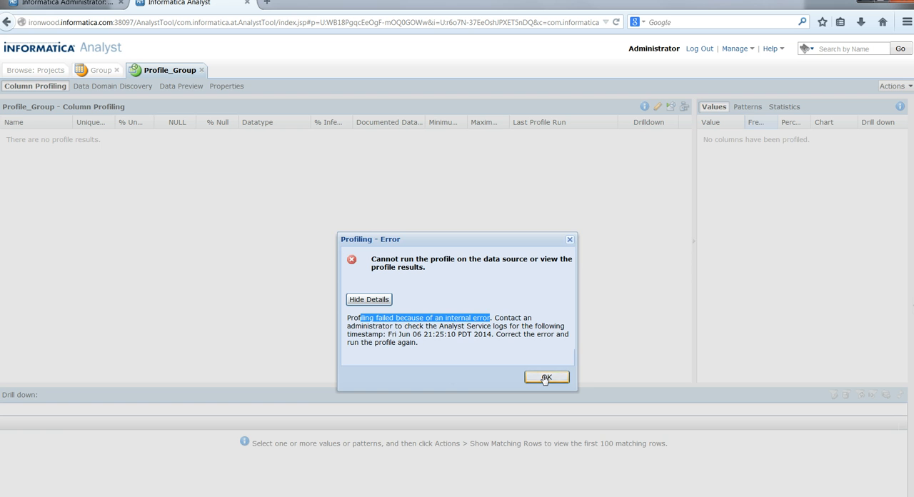
pyautogui.click(546, 377)
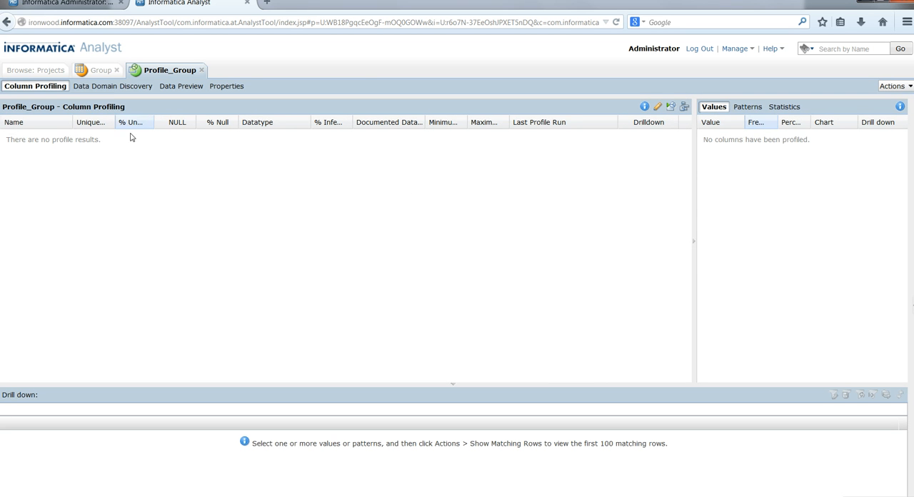
# - Switch to Informatica Administrator showing the ssampath_sql2008 ODBC connection properties
pyautogui.click(64, 3)
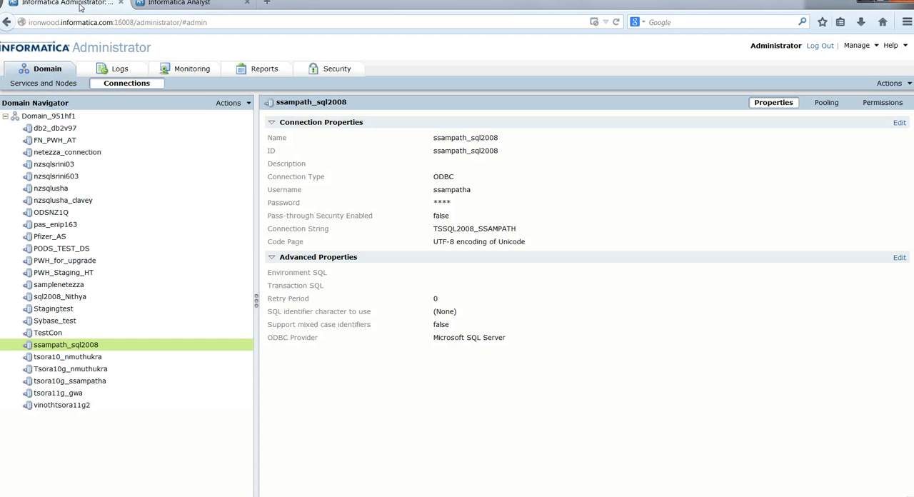
pyautogui.moveTo(442, 350)
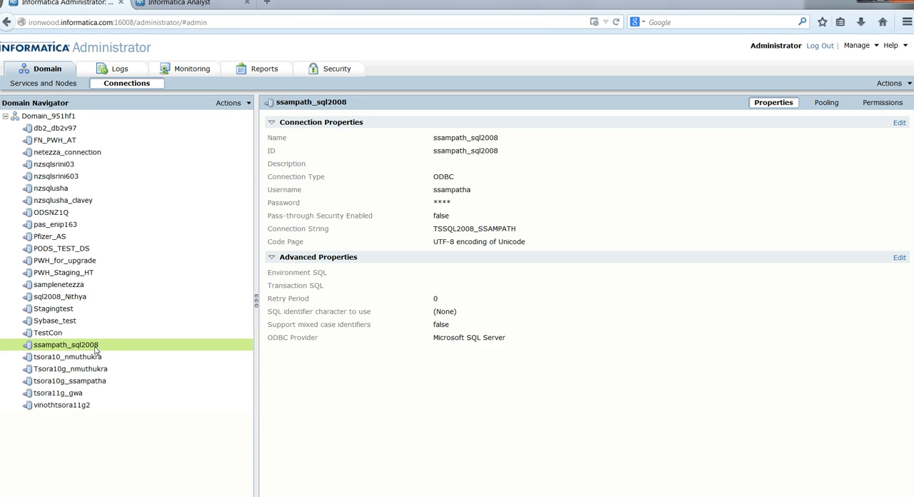
pyautogui.moveTo(489, 335)
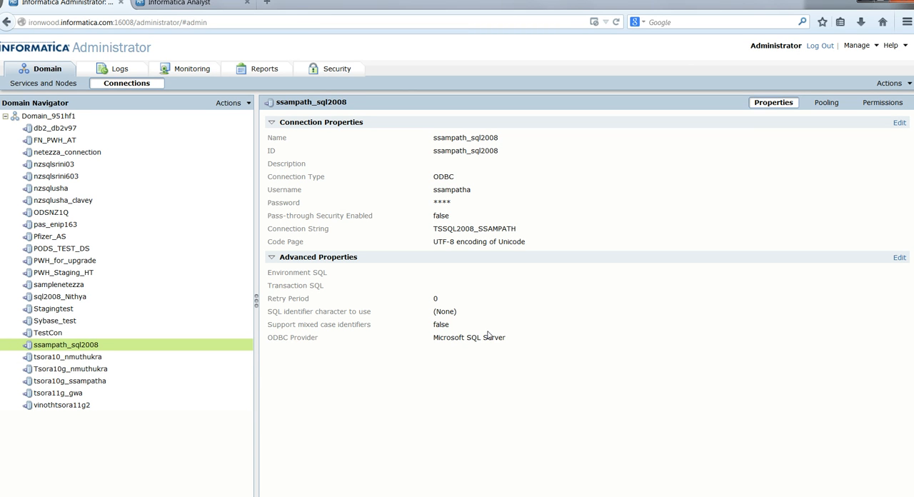
# - Set ssampath_sql2008 advanced properties to [] bracket identifiers with mixed case identifiers supported
pyautogui.click(898, 257)
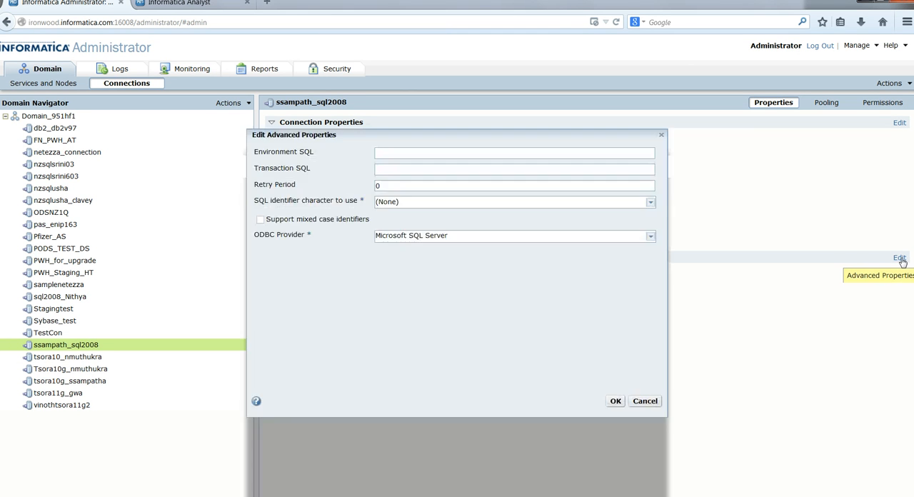
pyautogui.moveTo(348, 207)
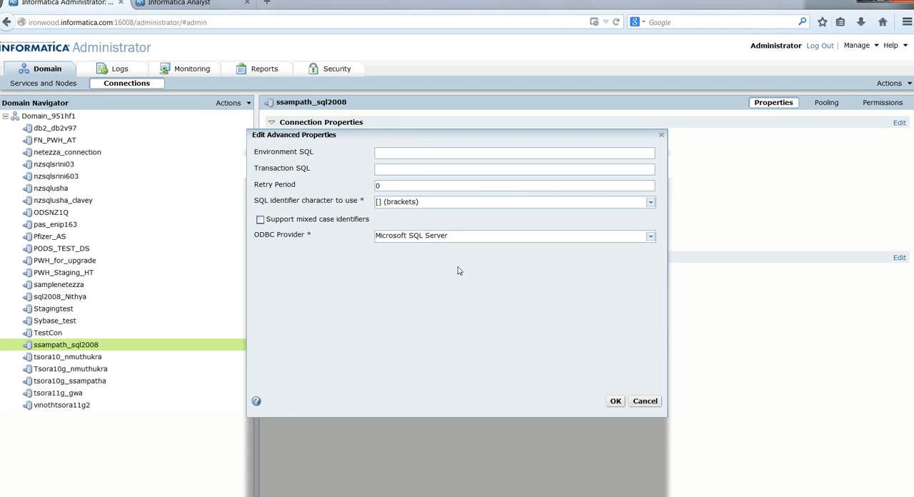
pyautogui.click(260, 219)
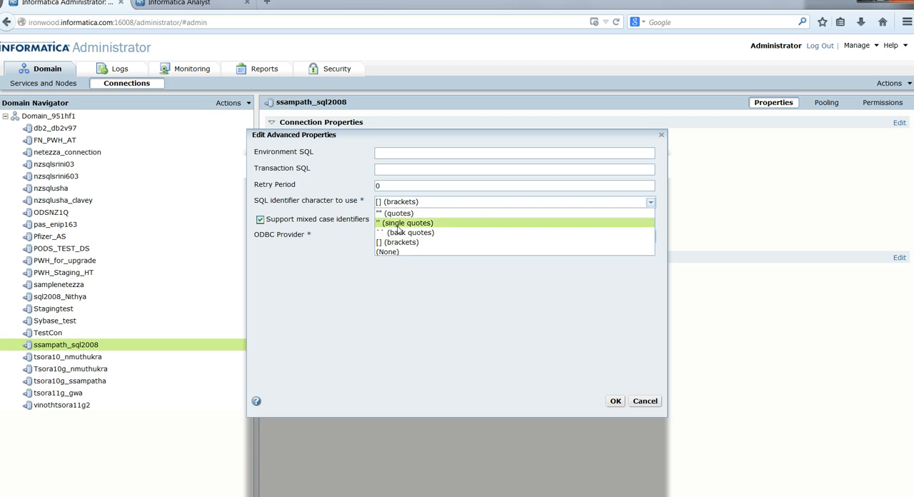
pyautogui.moveTo(410, 232)
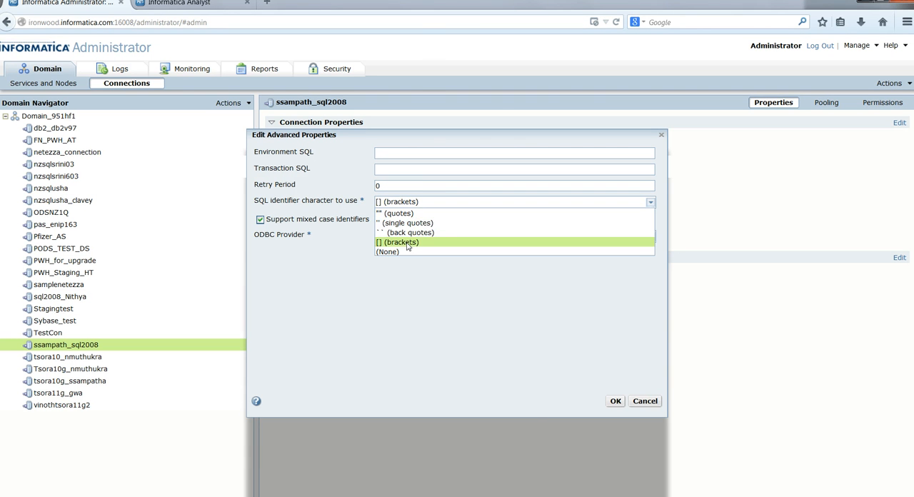
pyautogui.click(398, 242)
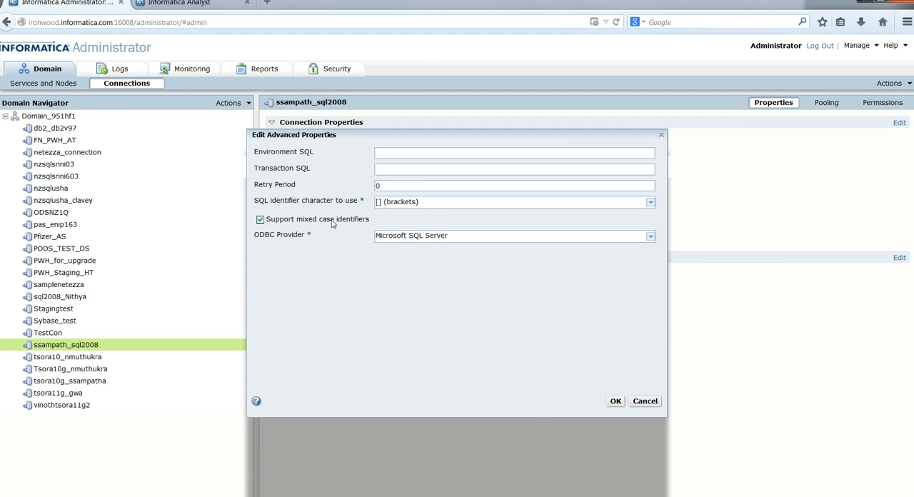
pyautogui.click(615, 400)
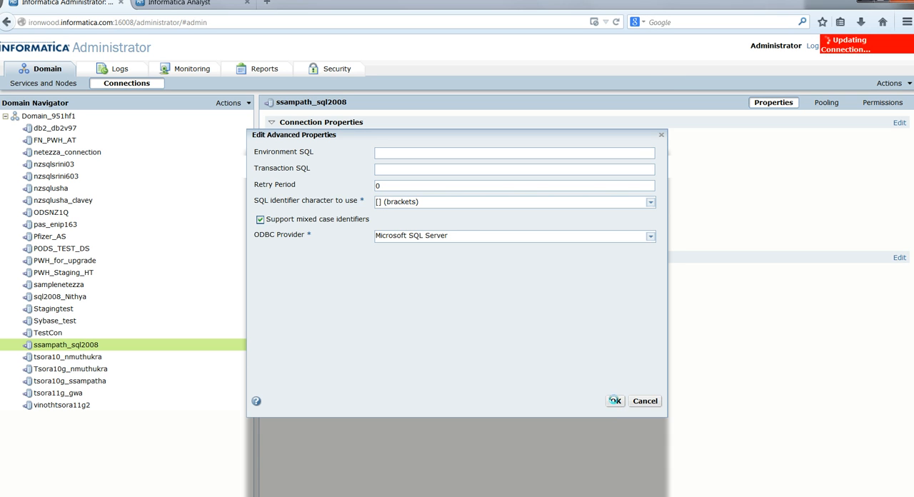
# - Confirm the edit so Advanced Properties show brackets and mixed case support true
pyautogui.click(613, 401)
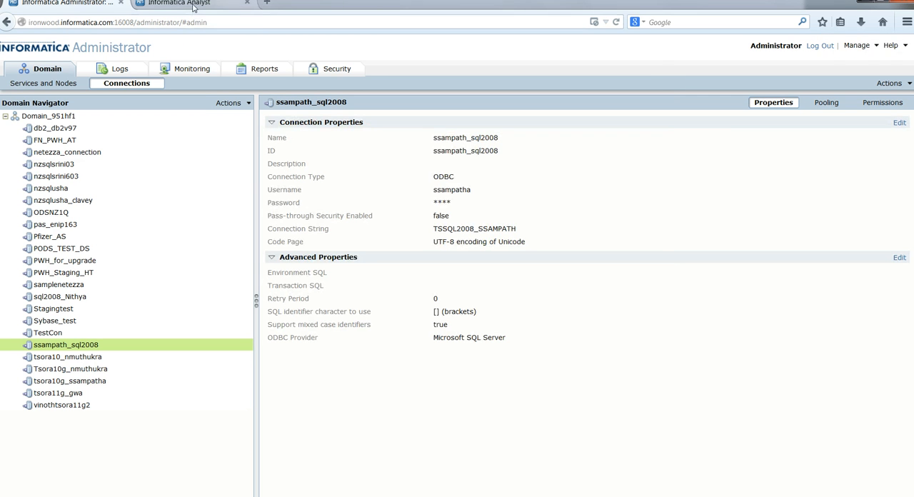
pyautogui.moveTo(441, 316)
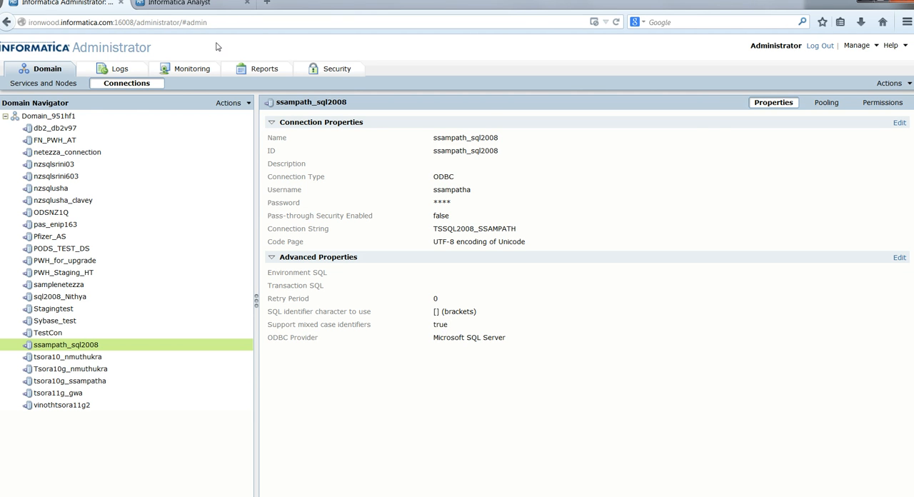
# - Back in Analyst, close the Group tab and reopen Group to preview row f1=1, f2=xx
pyautogui.click(182, 2)
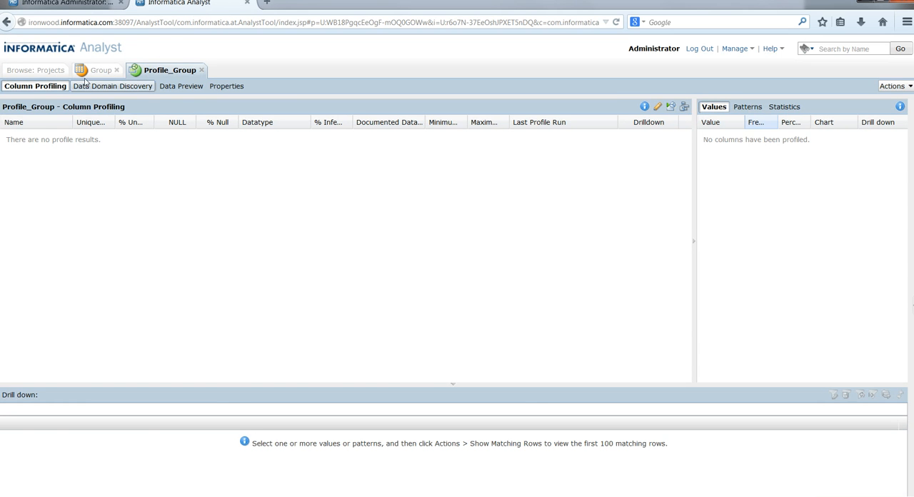
pyautogui.click(115, 70)
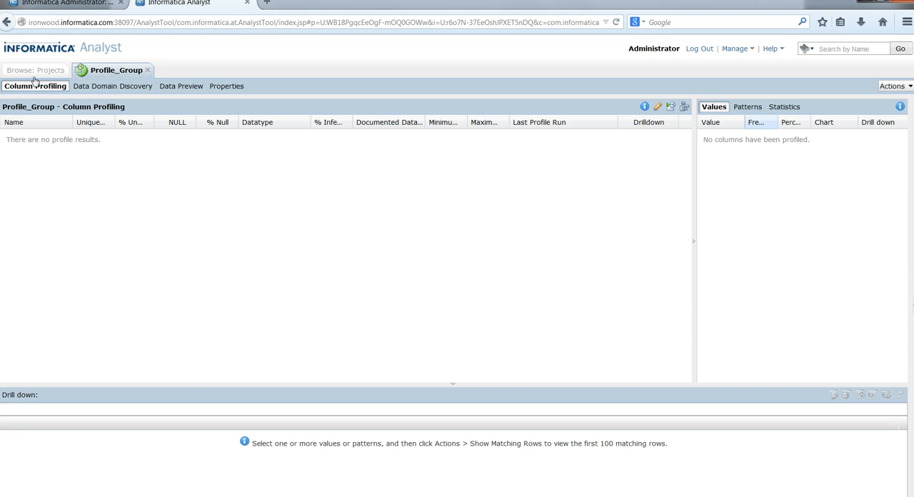
pyautogui.click(35, 70)
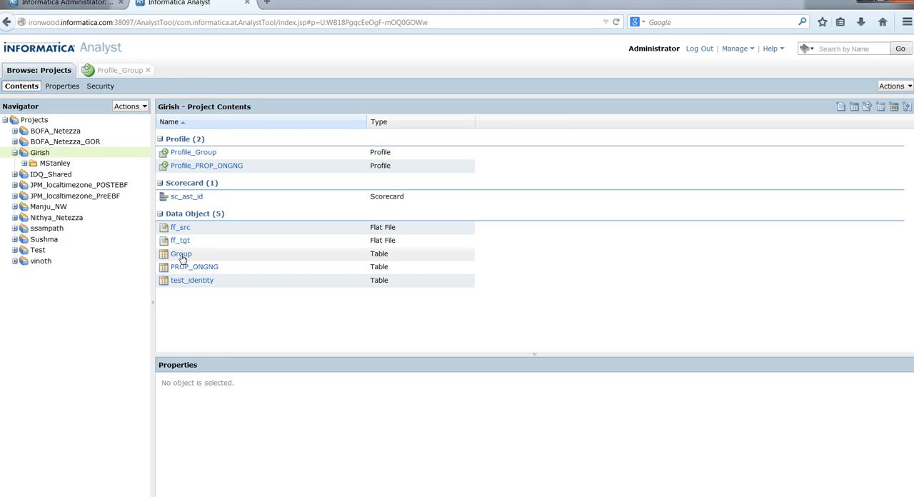
pyautogui.click(181, 253)
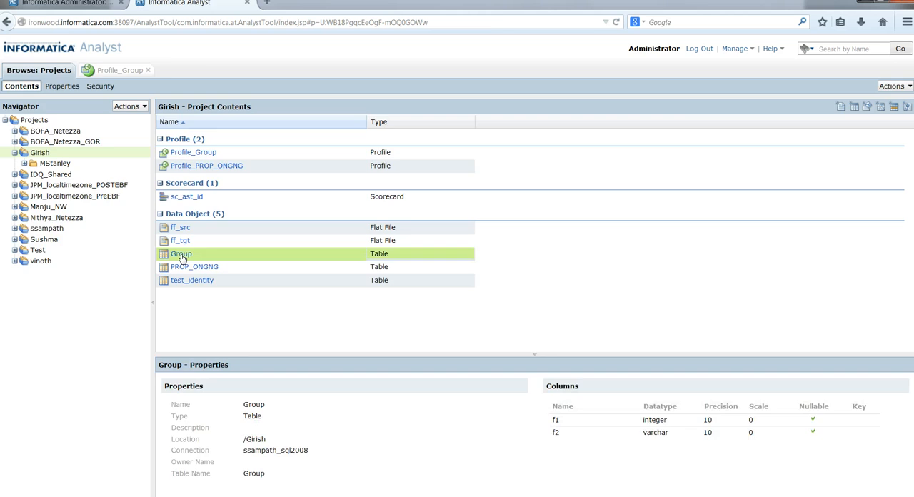
pyautogui.doubleClick(180, 253)
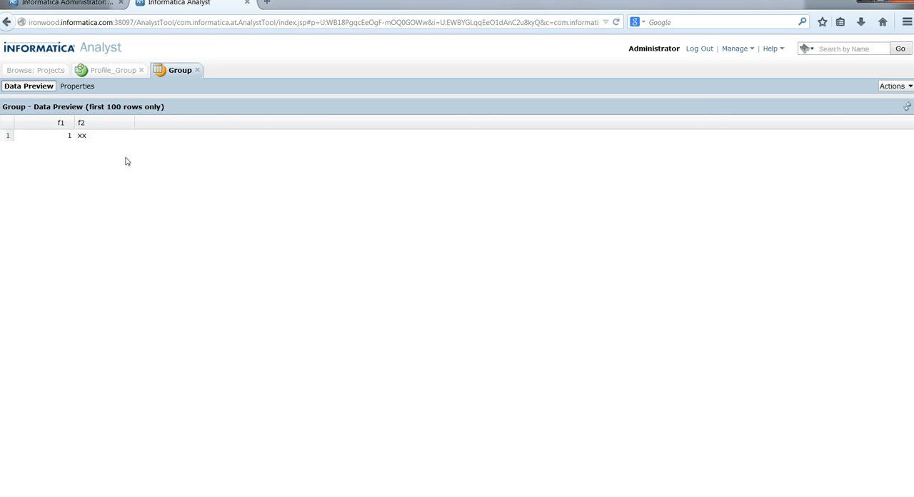
# - Rerun Profile_Group for results on f1 and f2, then return to Administrator
pyautogui.click(111, 69)
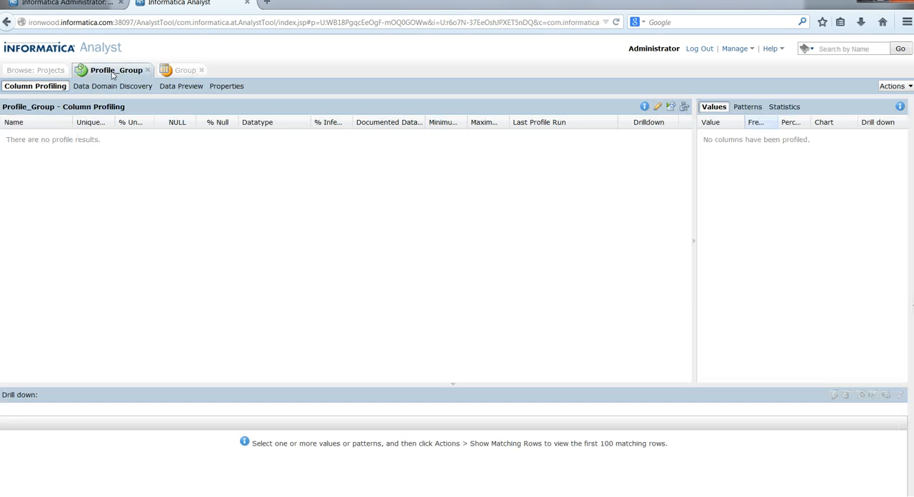
pyautogui.moveTo(670, 106)
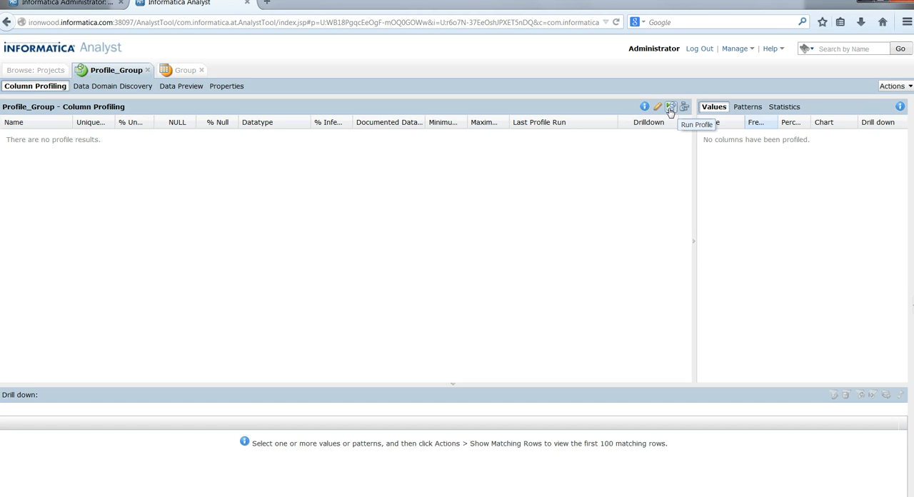
pyautogui.click(670, 106)
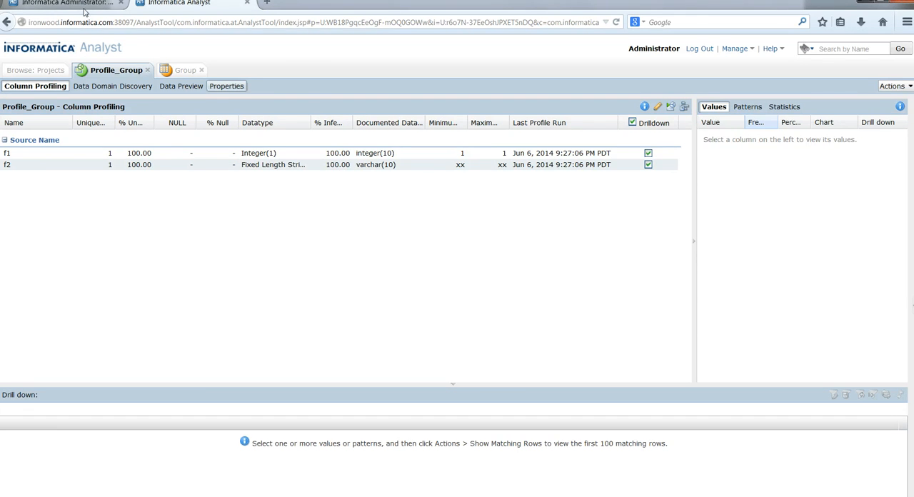
pyautogui.click(64, 3)
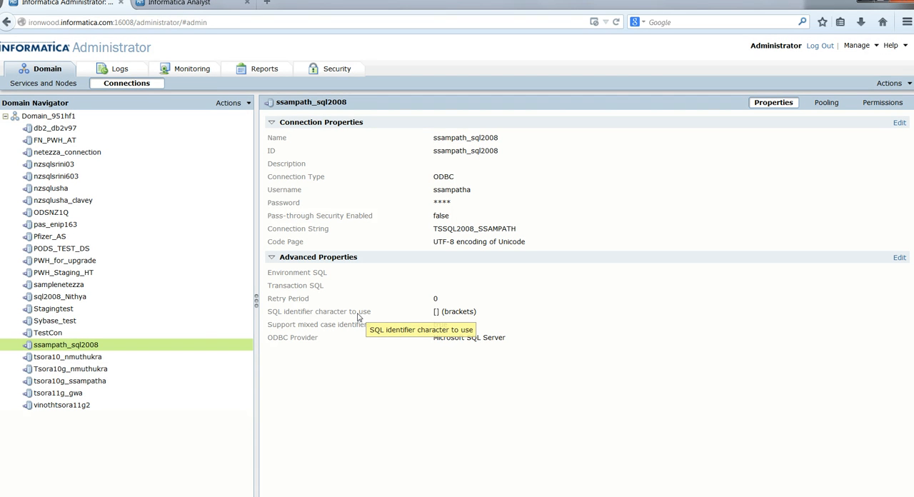
pyautogui.moveTo(341, 318)
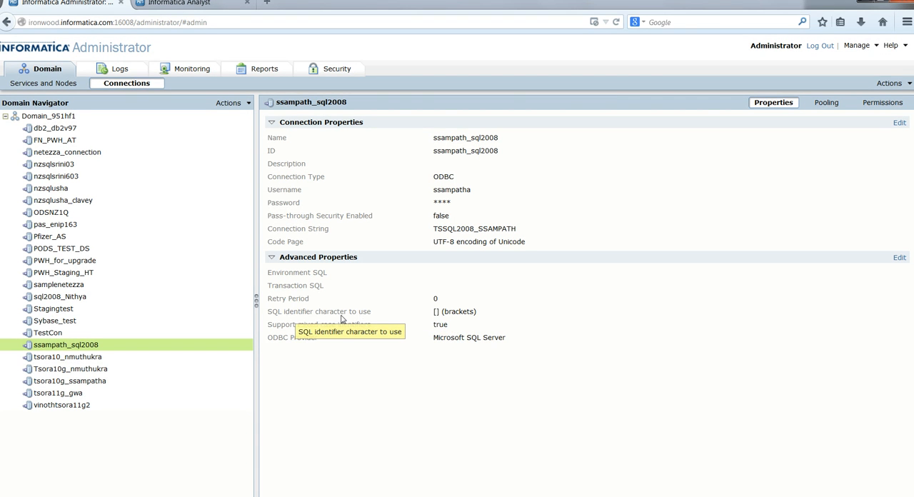
pyautogui.moveTo(329, 330)
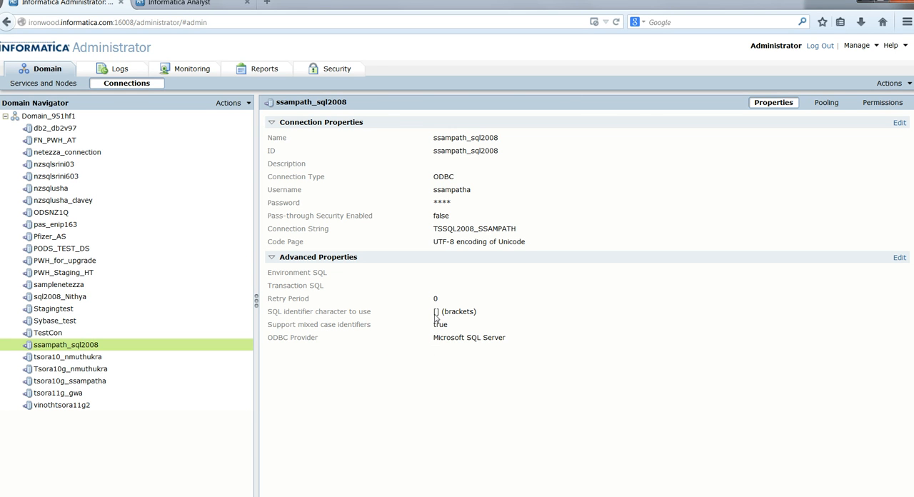
pyautogui.moveTo(433, 322)
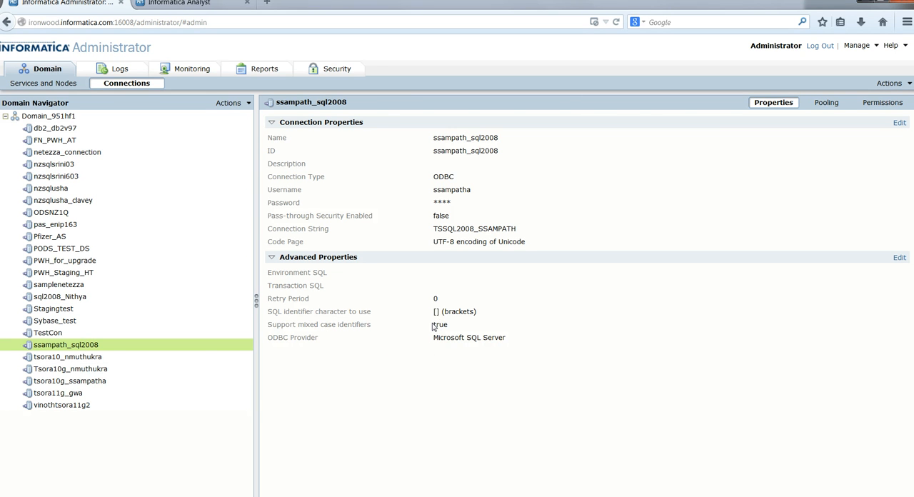